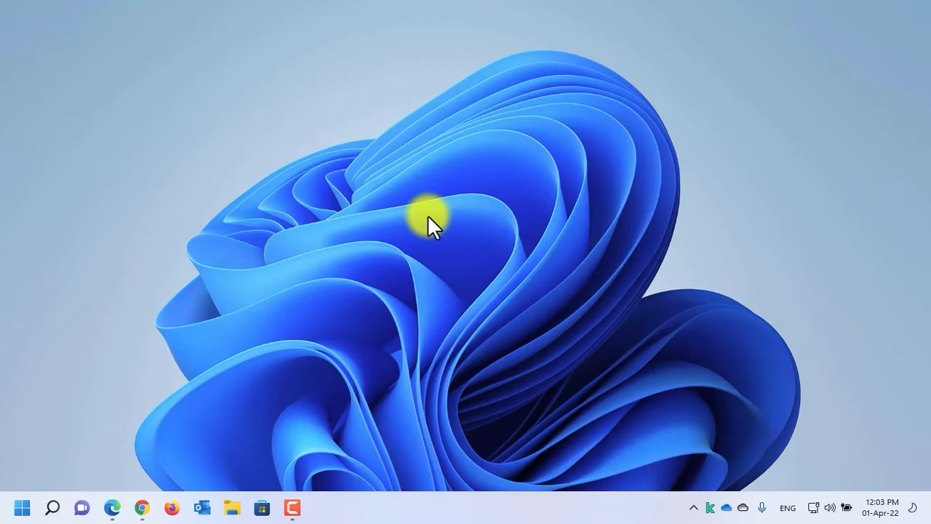
mouse_move(317, 425)
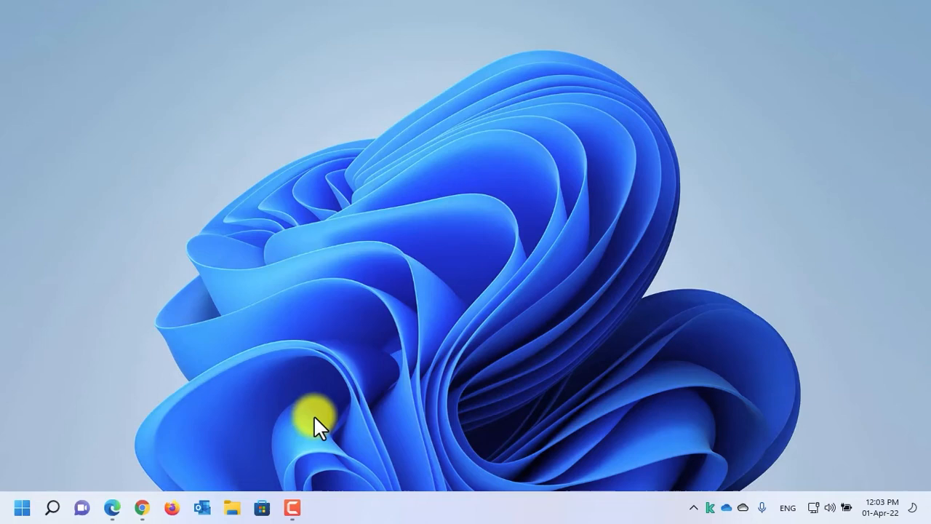
Search the Microsoft Store for 'modern flyouts' from the search bar
left_click(260, 508)
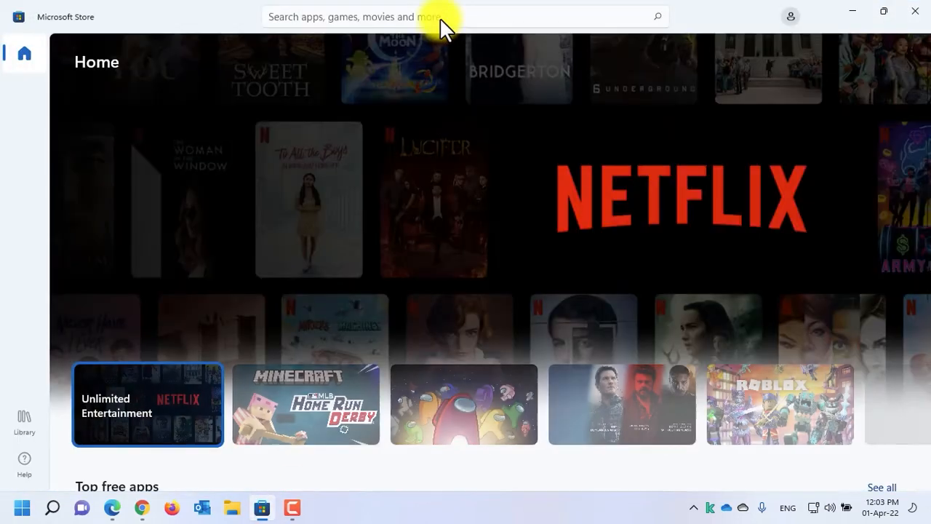
type("more")
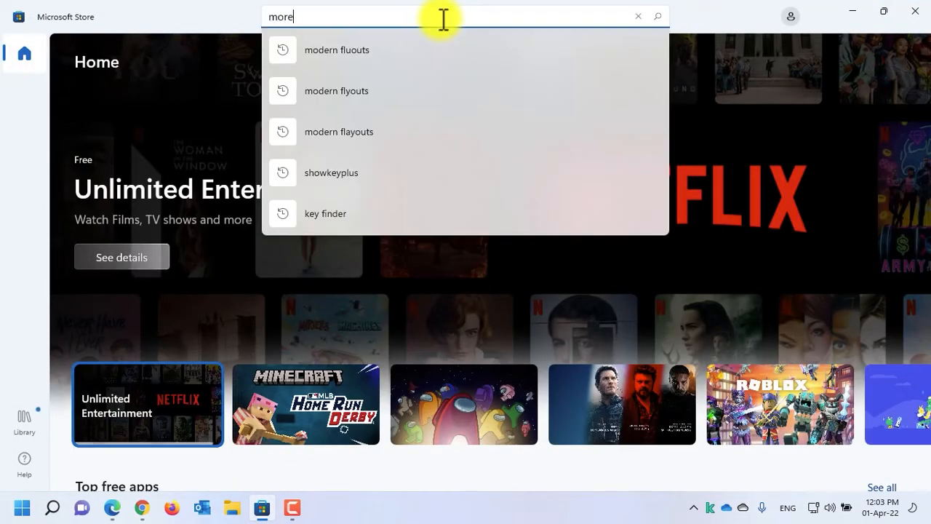
key("Backspace")
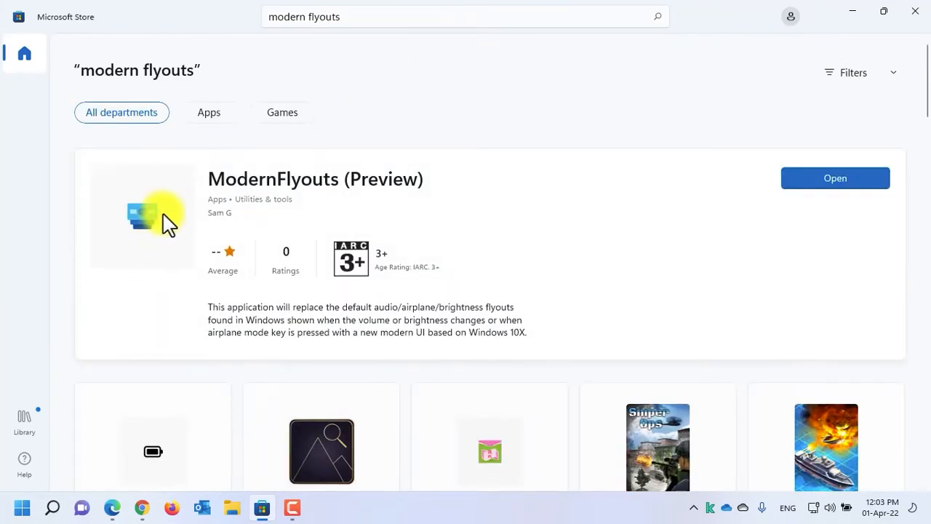
mouse_move(138, 232)
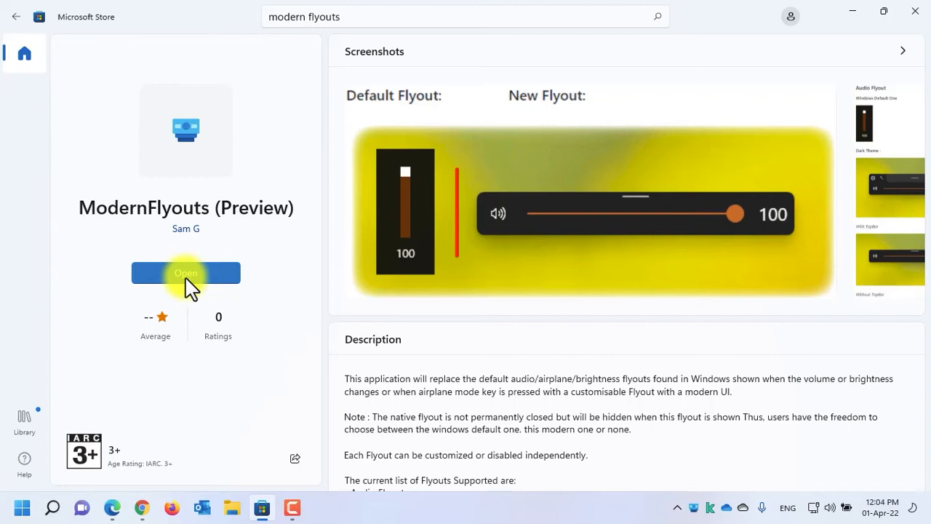
mouse_move(651, 430)
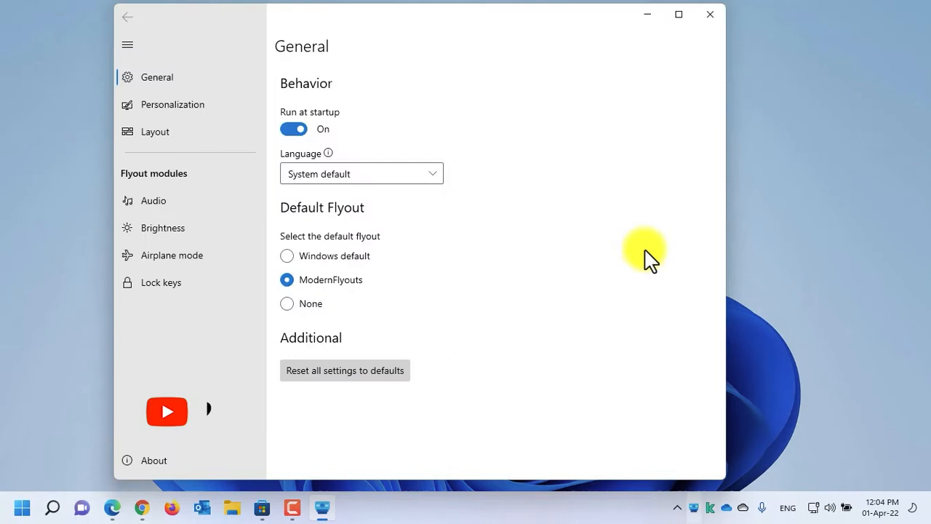
mouse_move(594, 116)
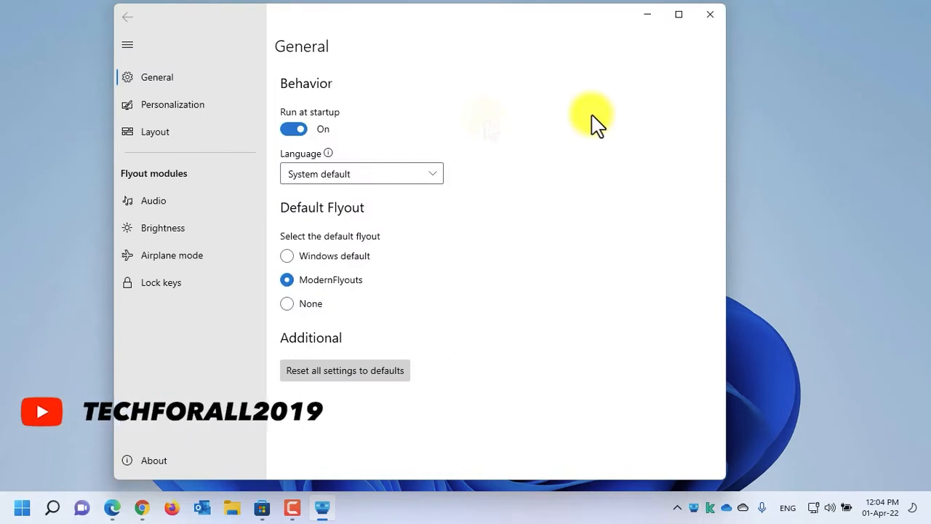
mouse_move(487, 120)
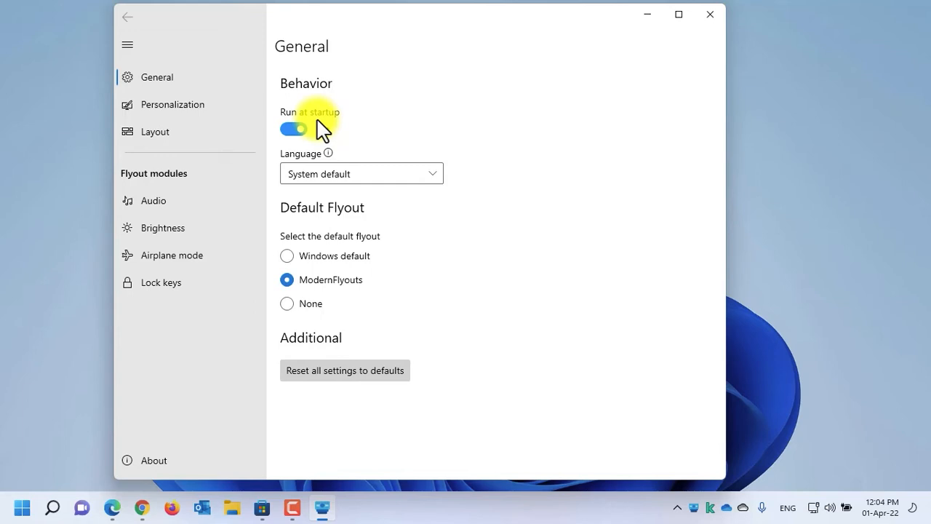
left_click(287, 256)
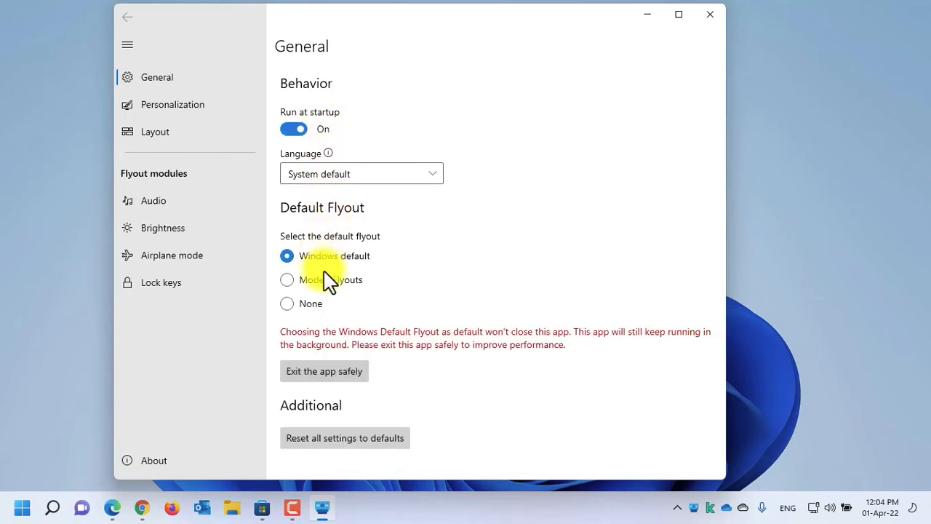
left_click(287, 304)
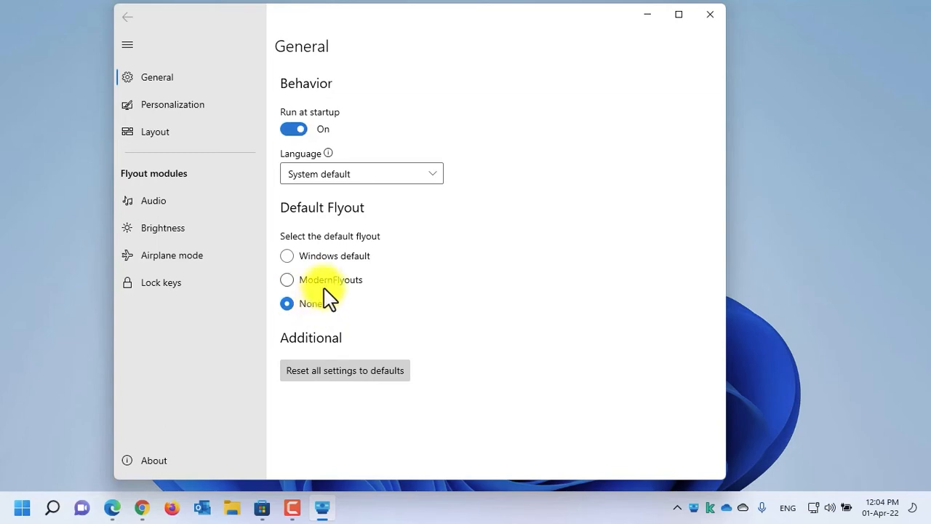
left_click(286, 280)
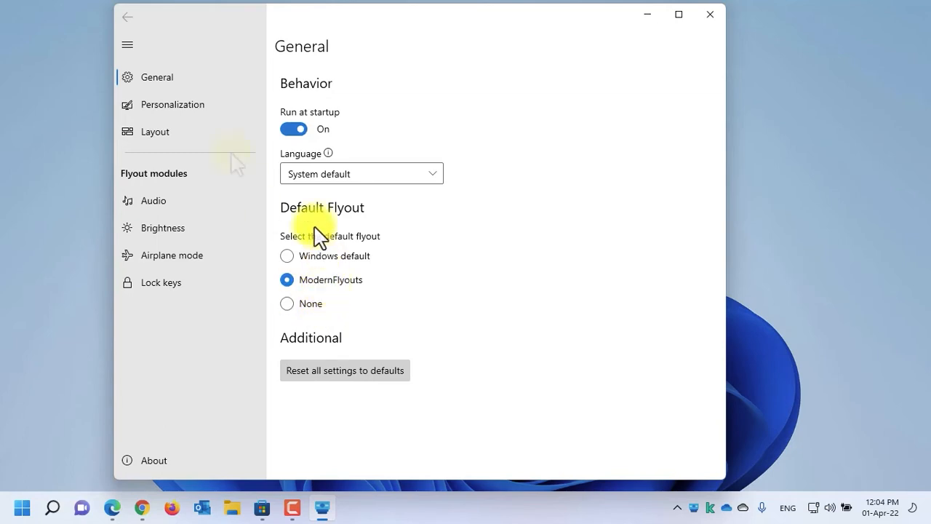
left_click(171, 105)
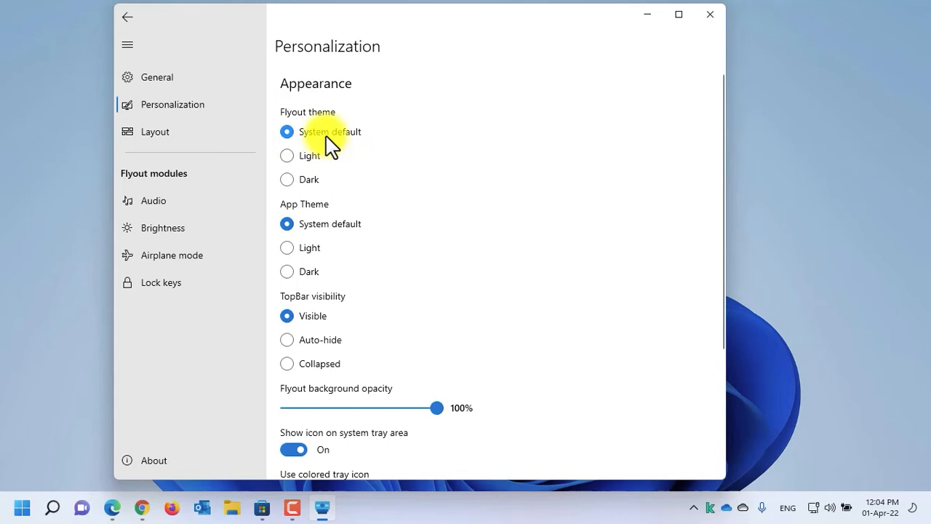
mouse_move(332, 157)
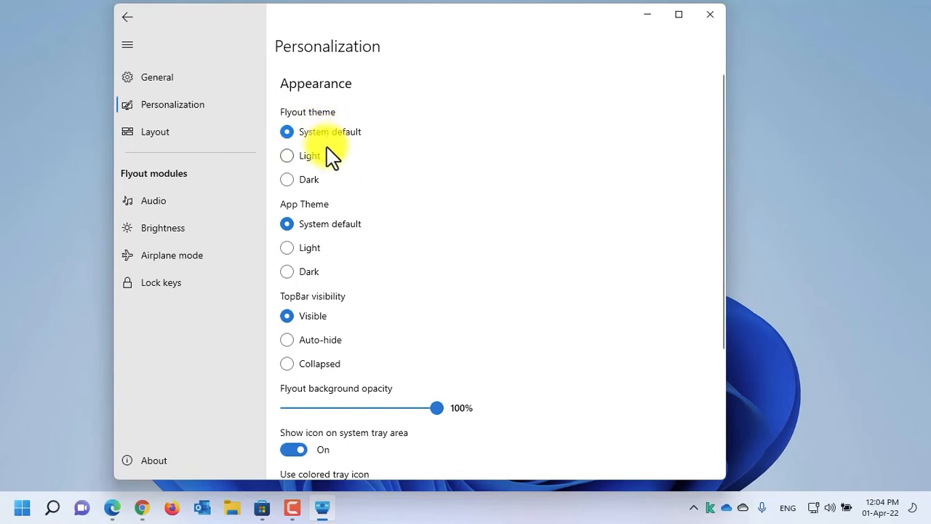
mouse_move(327, 163)
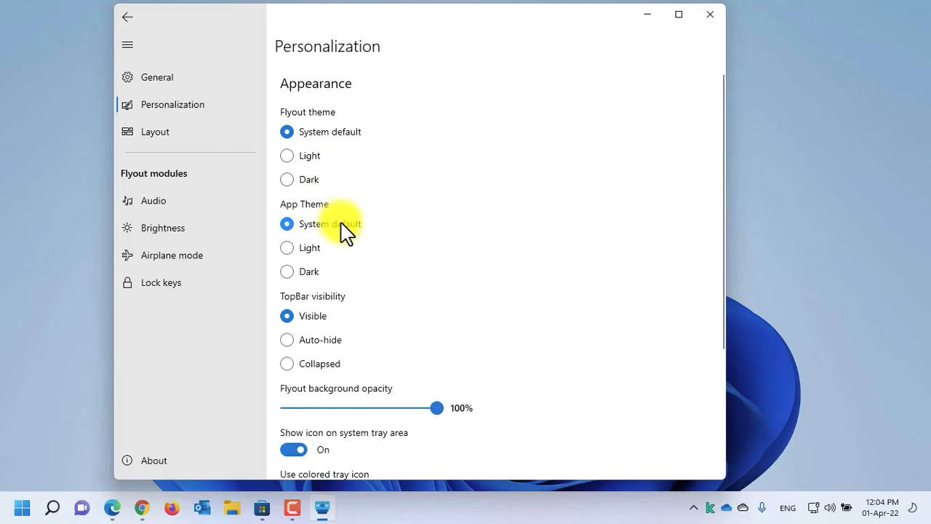
mouse_move(334, 320)
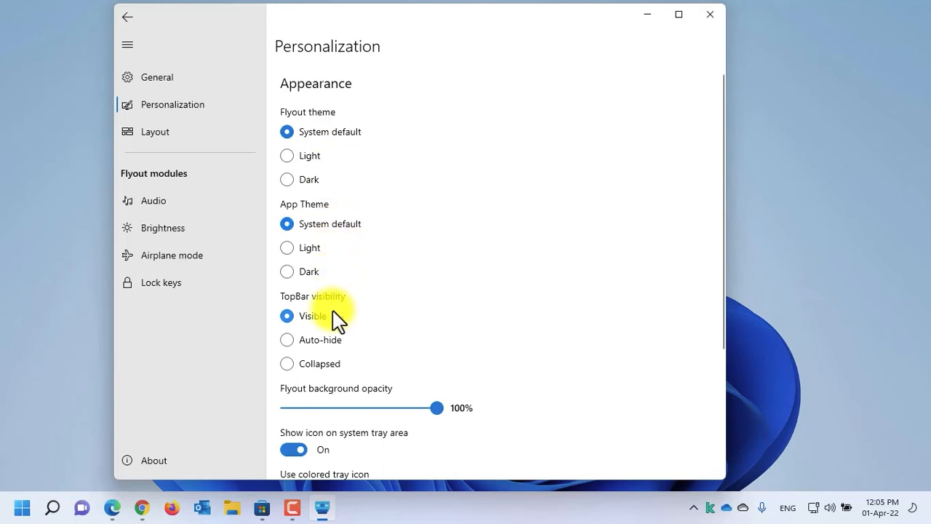
mouse_move(323, 349)
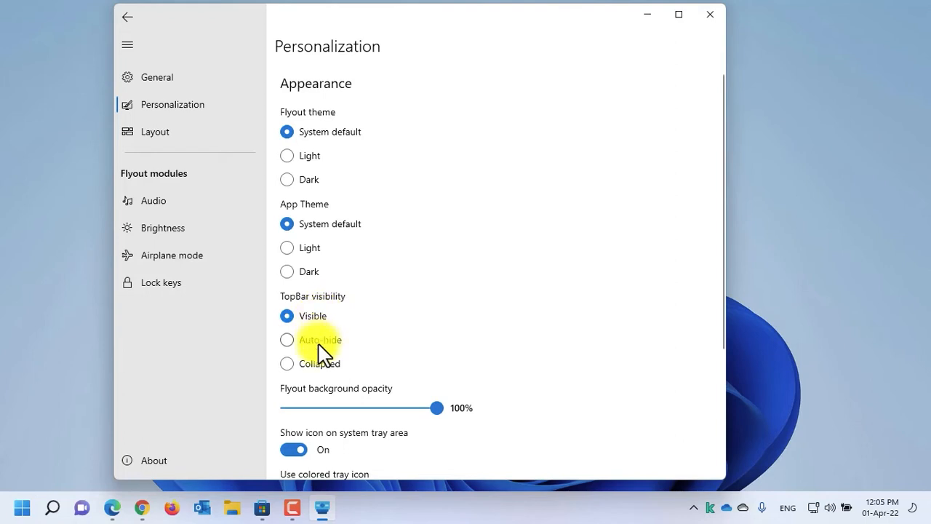
mouse_move(323, 373)
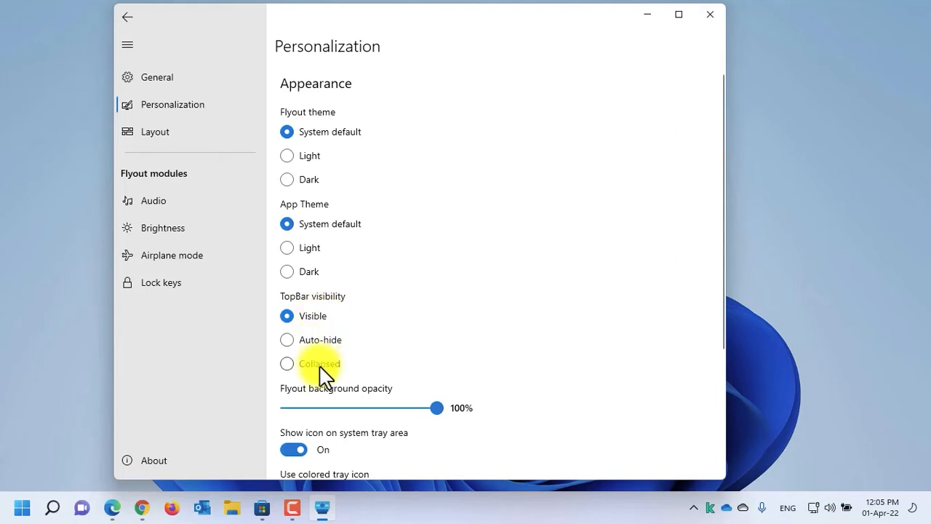
mouse_move(424, 415)
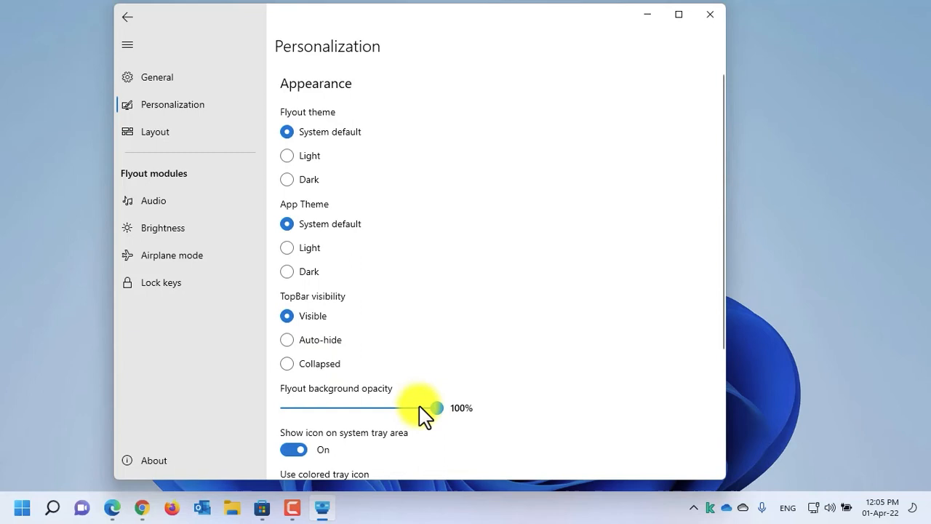
Try the flyout background opacity at 71% then restore it, and move on to the Layout settings
left_click_drag(433, 407, 391, 407)
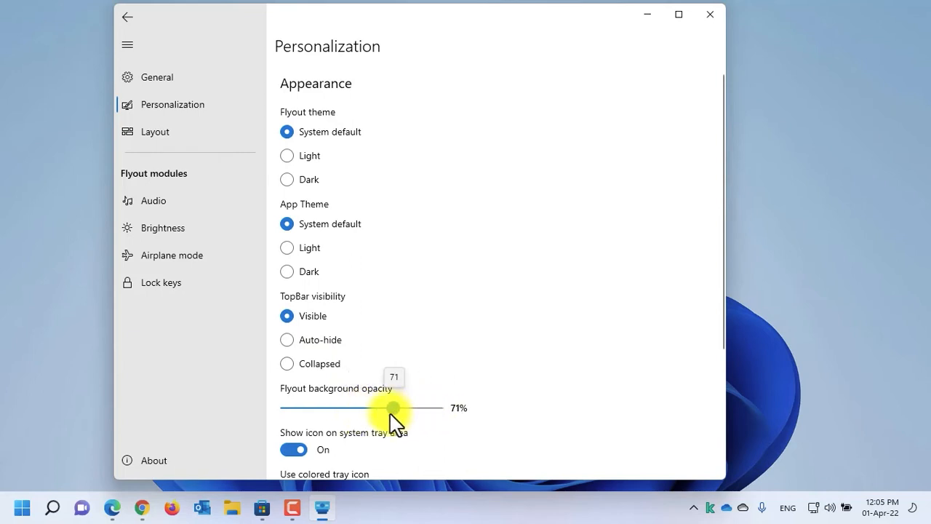
left_click_drag(393, 408, 436, 407)
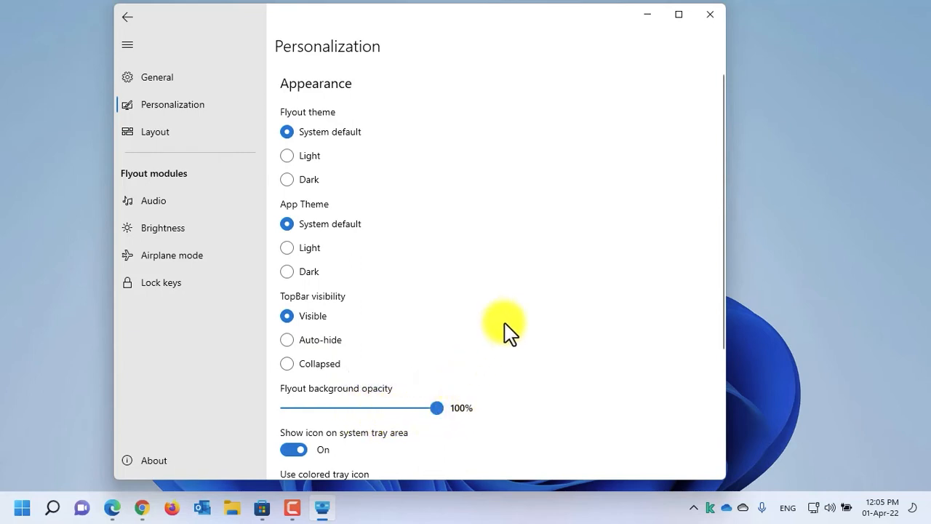
scroll("down", 3)
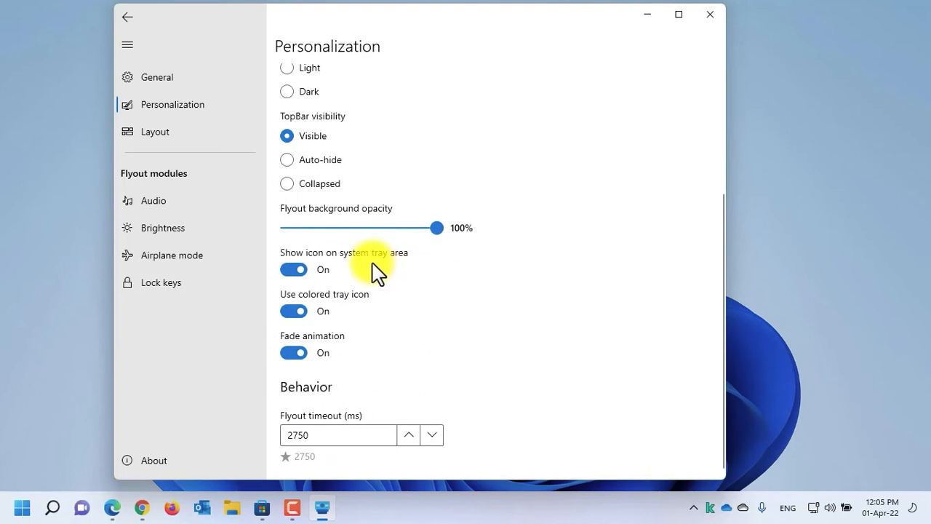
left_click(294, 269)
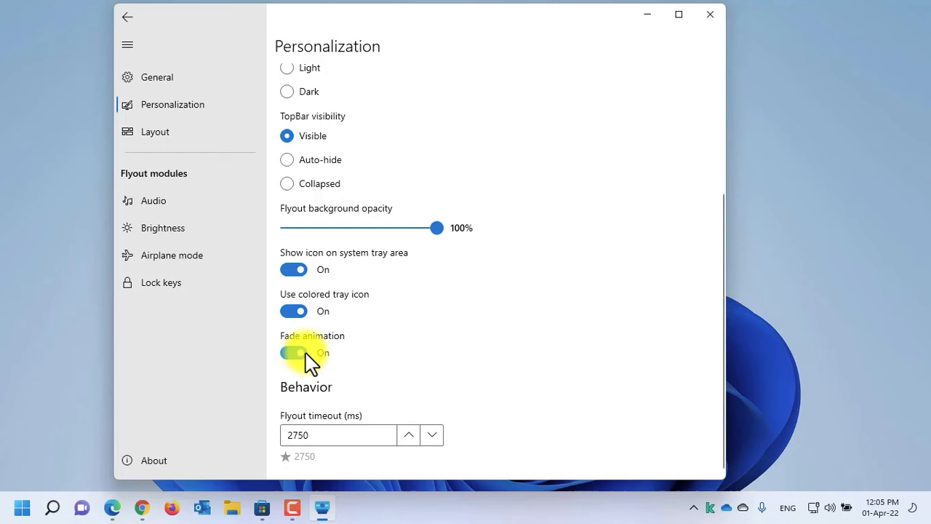
left_click(154, 131)
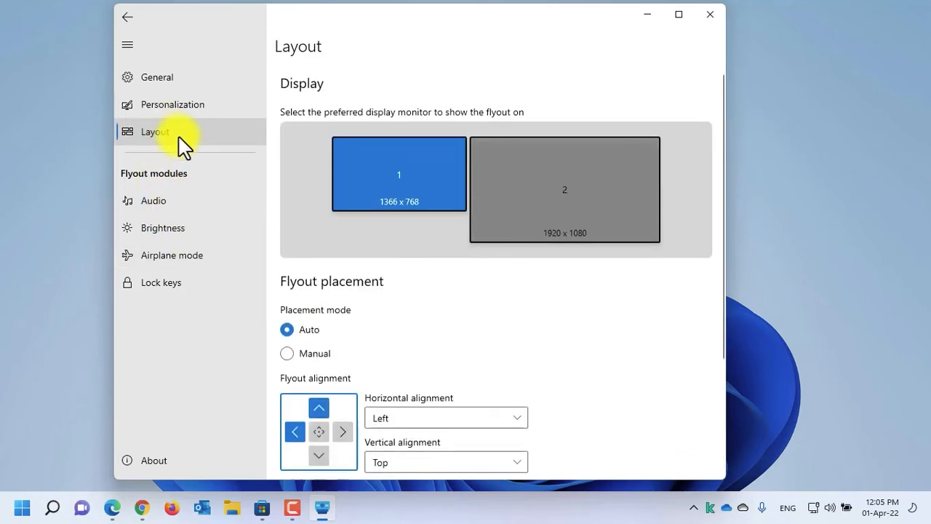
mouse_move(285, 218)
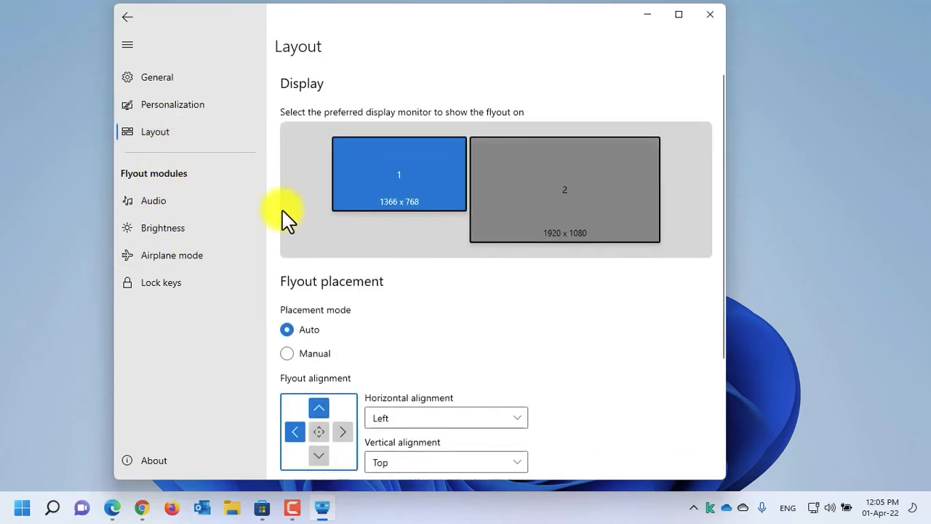
Review the Layout page and switch to the Audio flyout module settings
scroll("down", 3)
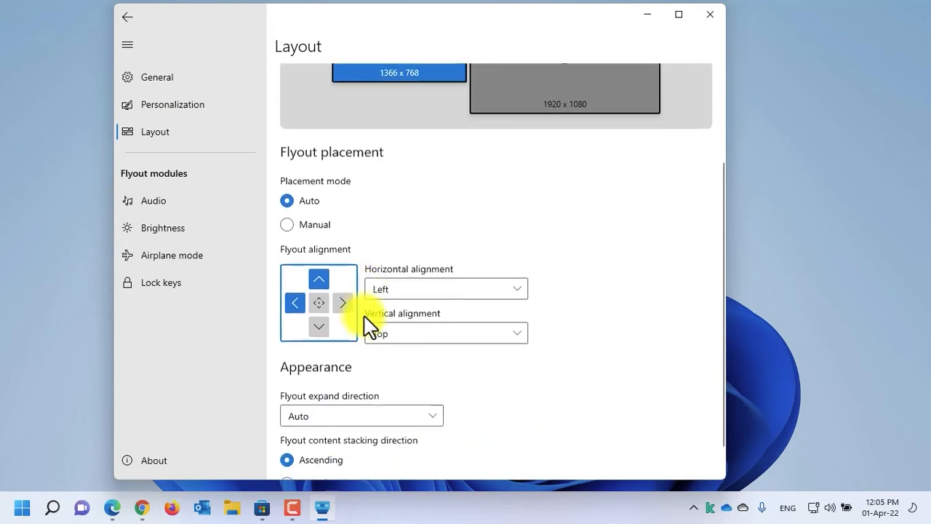
scroll("up", 3)
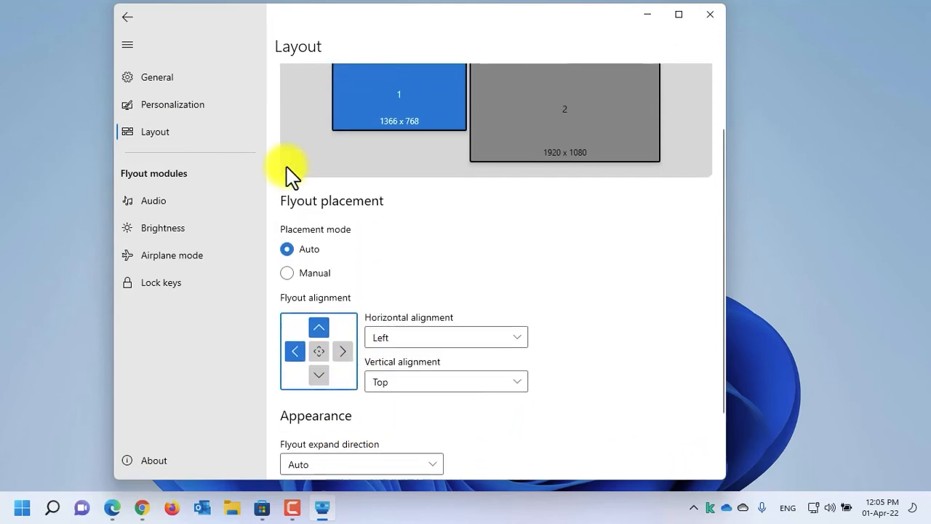
scroll("up", 3)
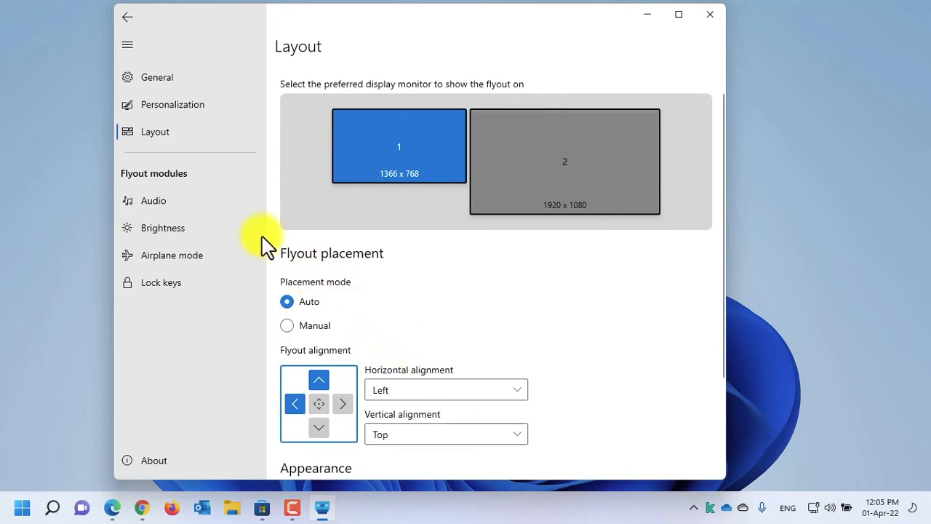
left_click(152, 200)
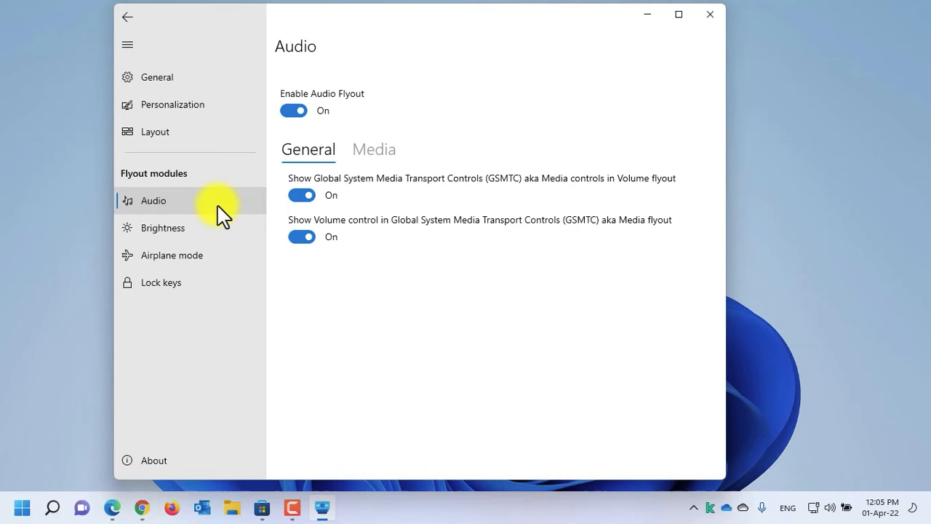
Glance at the Airplane mode and Lock keys modules, return to Audio, and close the settings window
left_click(172, 254)
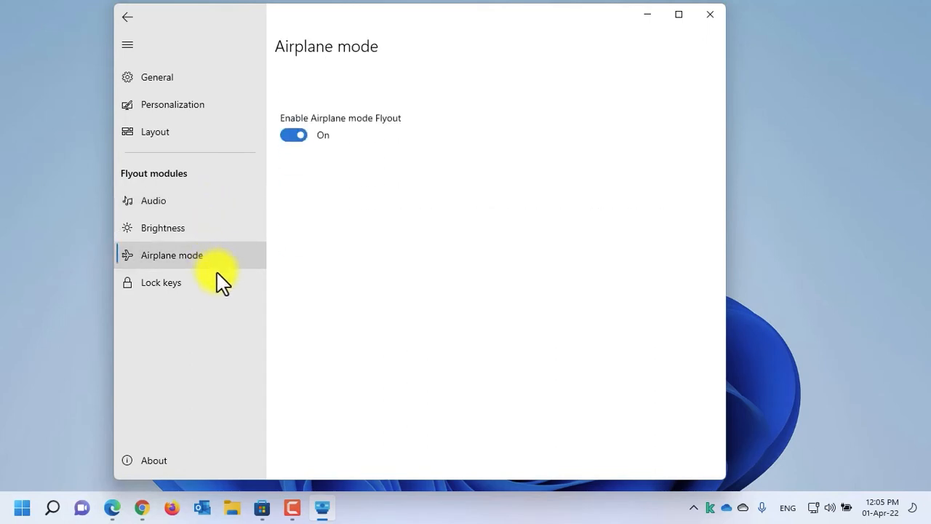
left_click(160, 282)
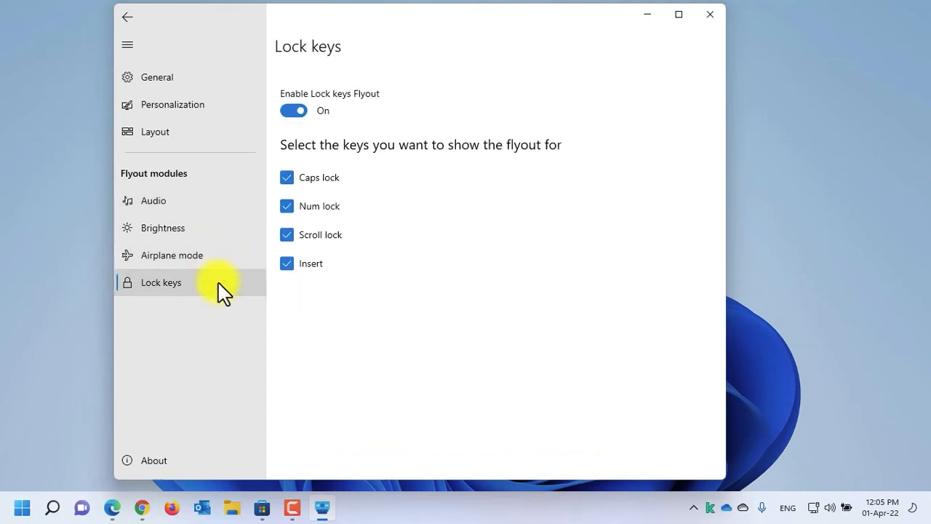
mouse_move(175, 255)
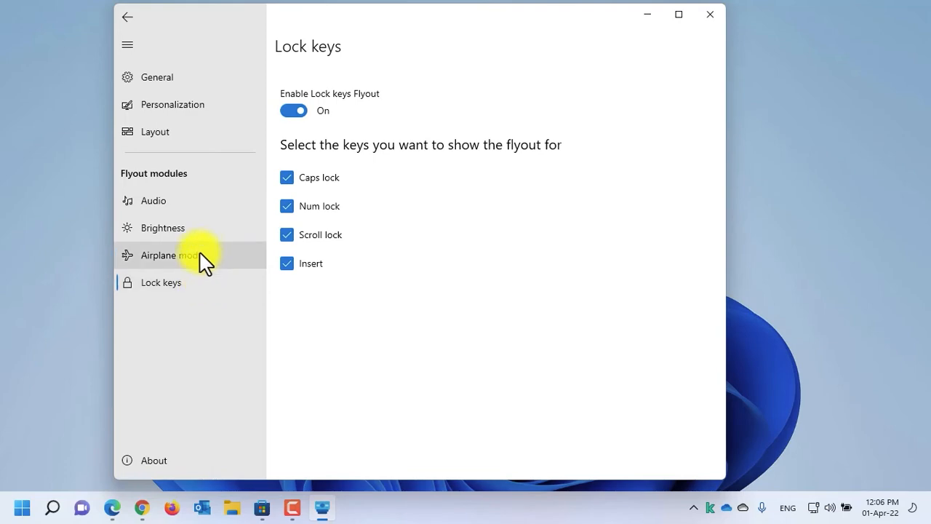
left_click(153, 200)
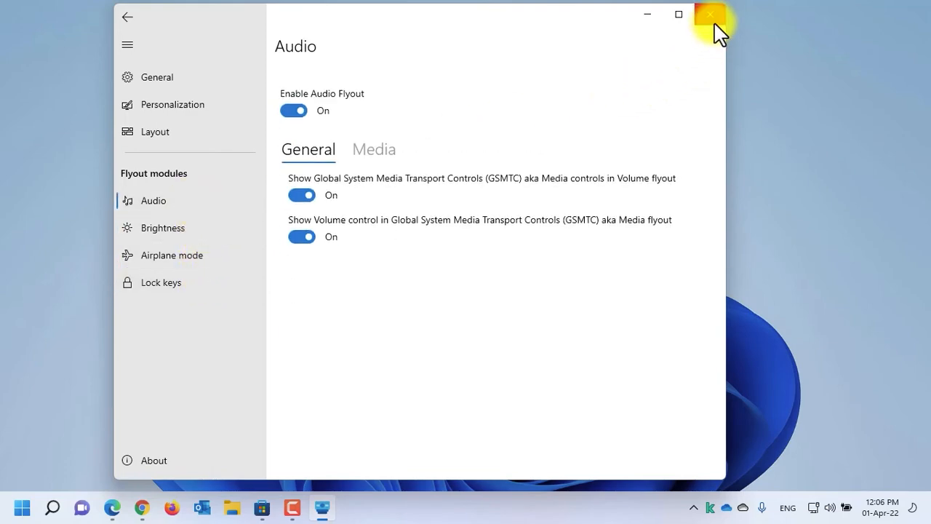
left_click(710, 15)
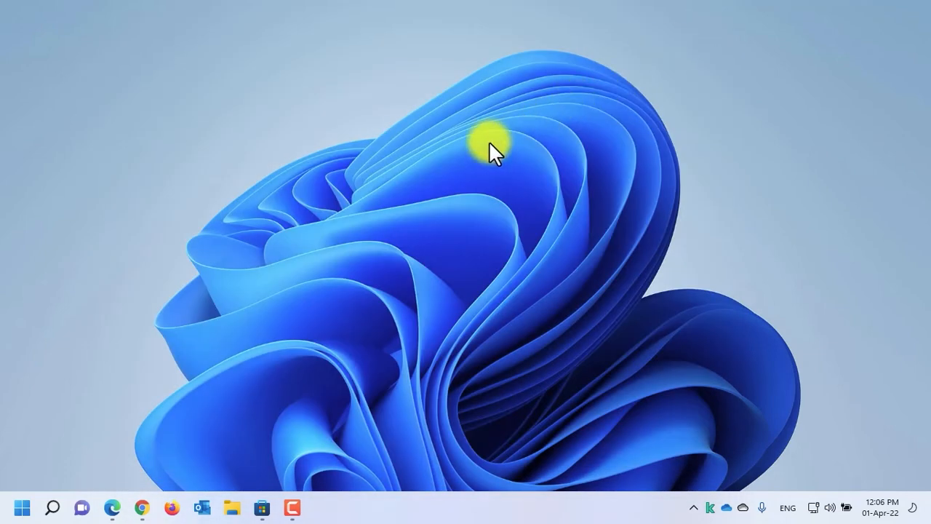
Show the volume flyout and lower it to about 76, then set brightness to about 70
left_click(832, 506)
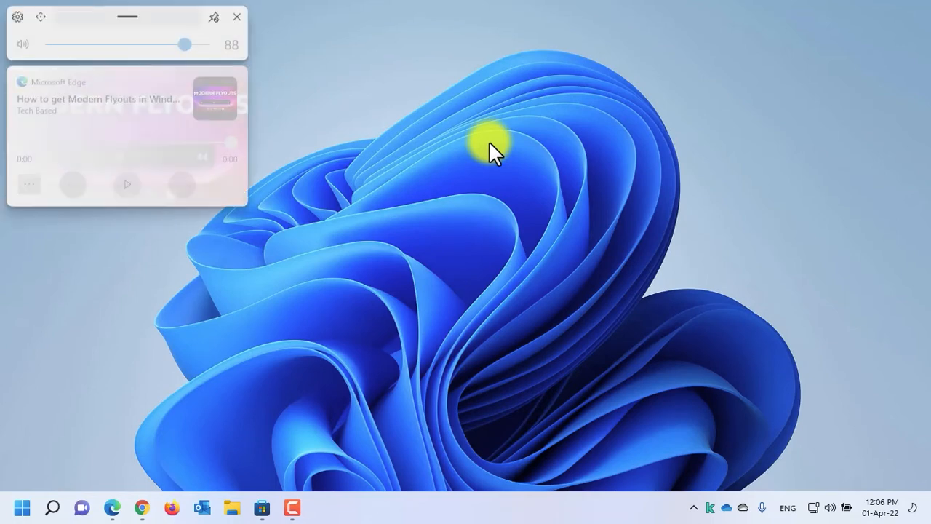
left_click_drag(195, 43, 181, 44)
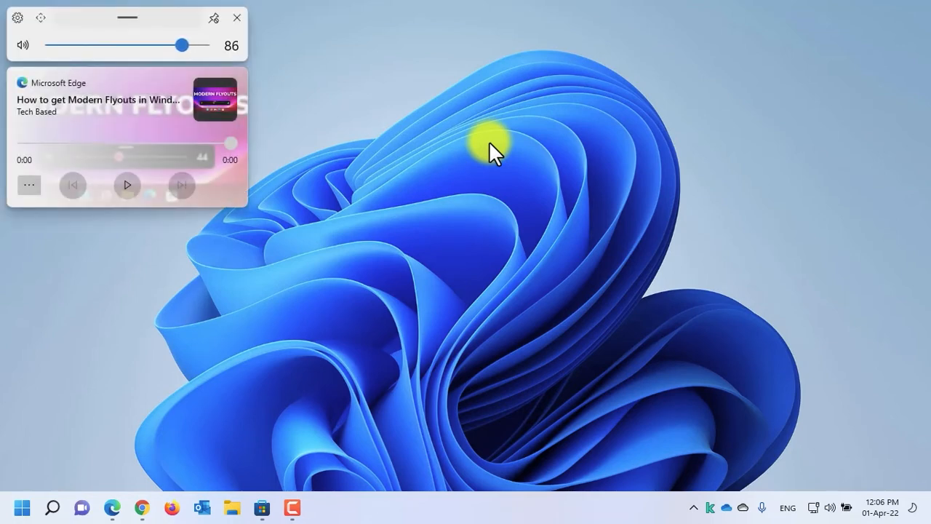
left_click_drag(182, 44, 168, 43)
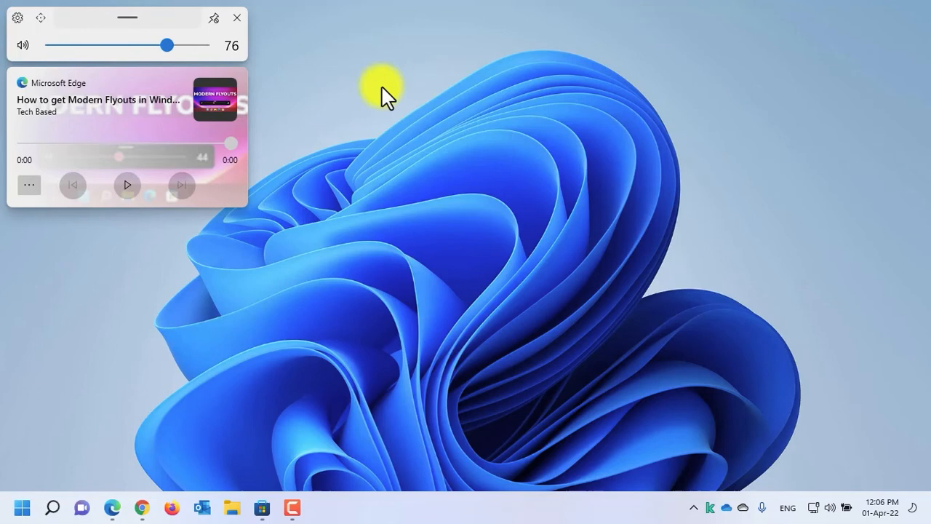
mouse_move(56, 27)
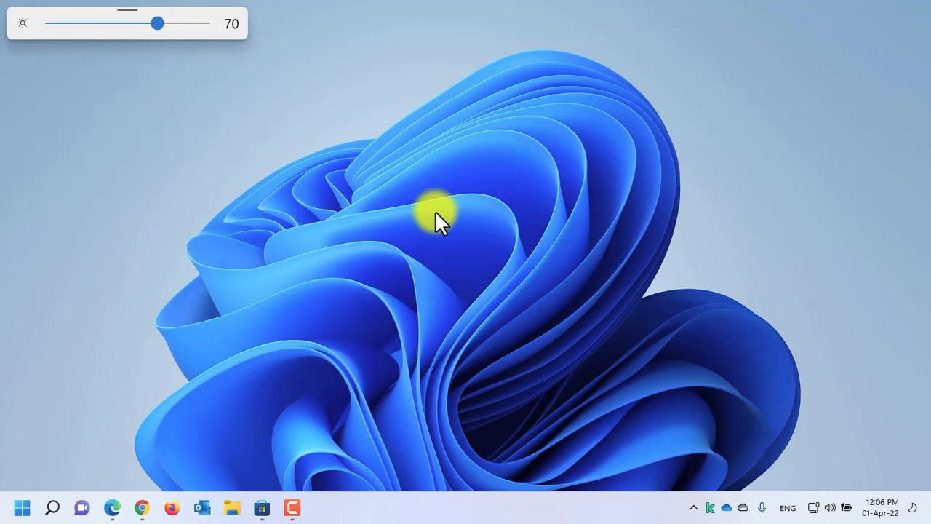
left_click_drag(157, 23, 172, 23)
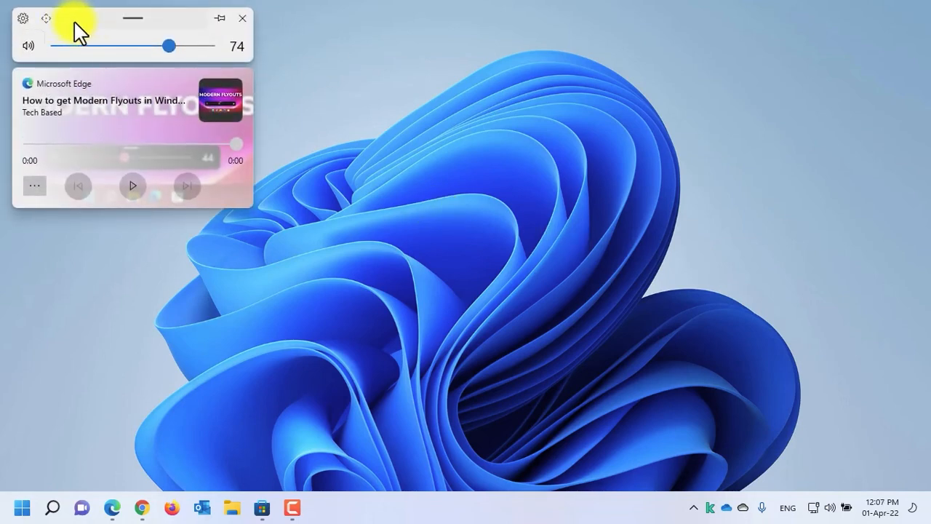
mouse_move(118, 32)
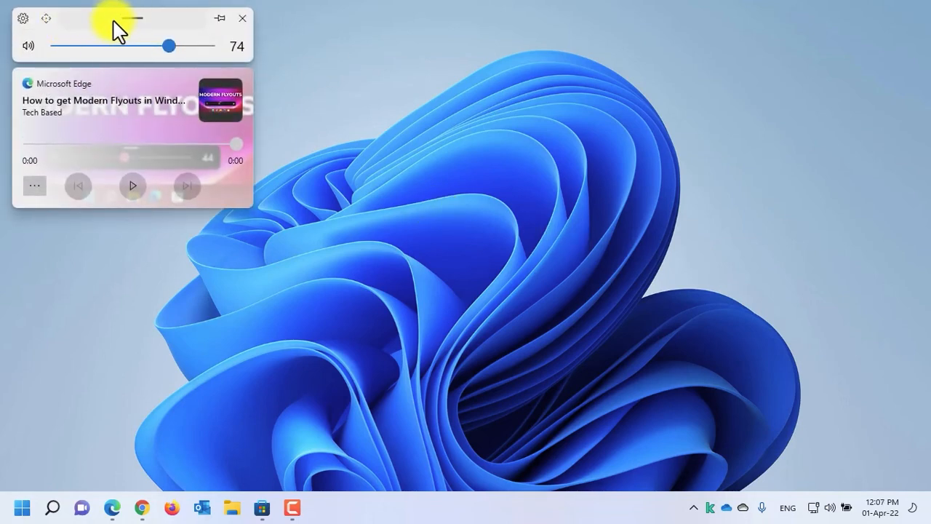